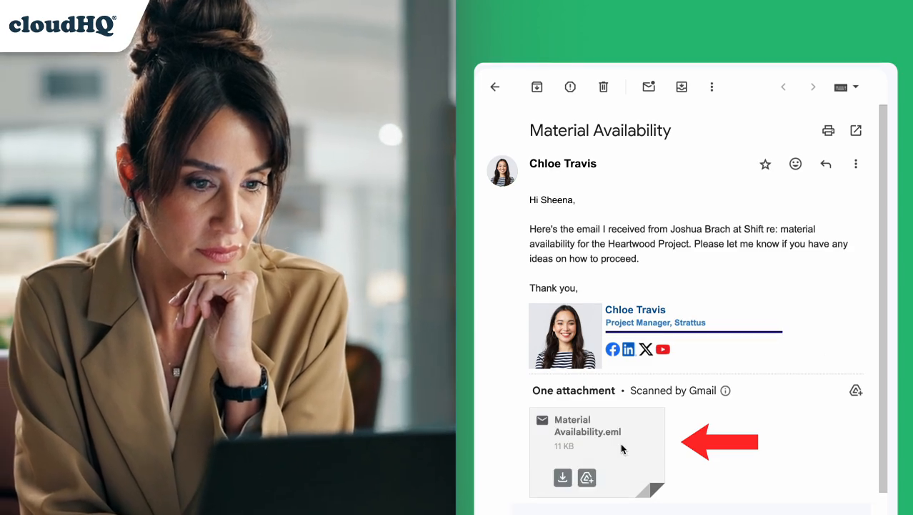
Import the Material Availability and budget adjustments .eml attachments as Gmail messages.
left_click(597, 451)
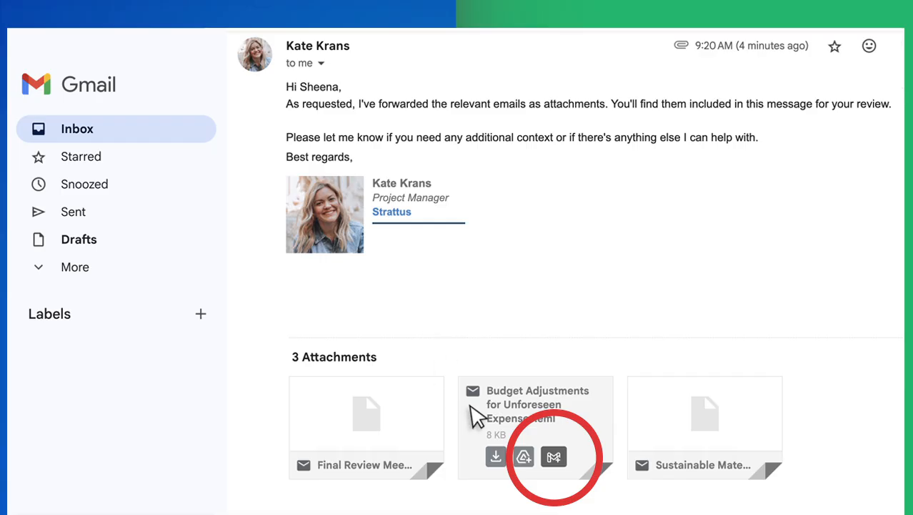
left_click(554, 455)
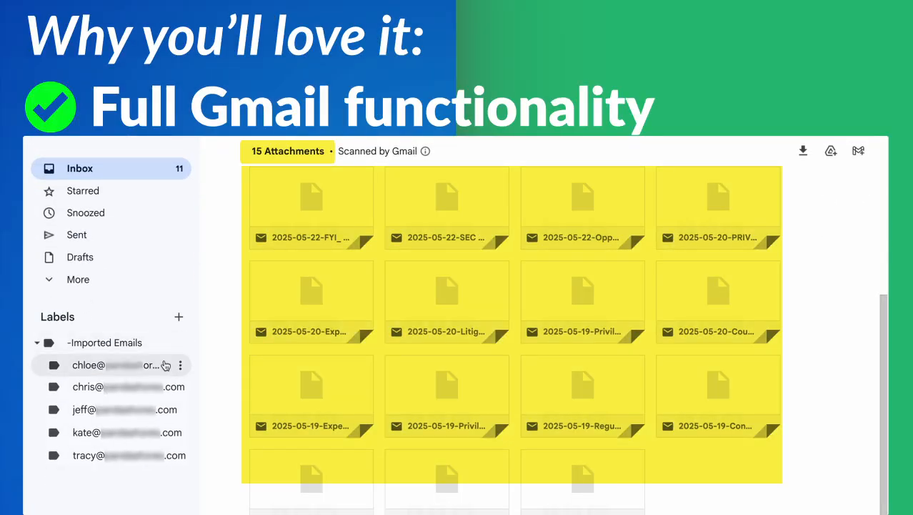
Browse the imported emails listed under the first sender's Imported Emails sub-label.
left_click(100, 365)
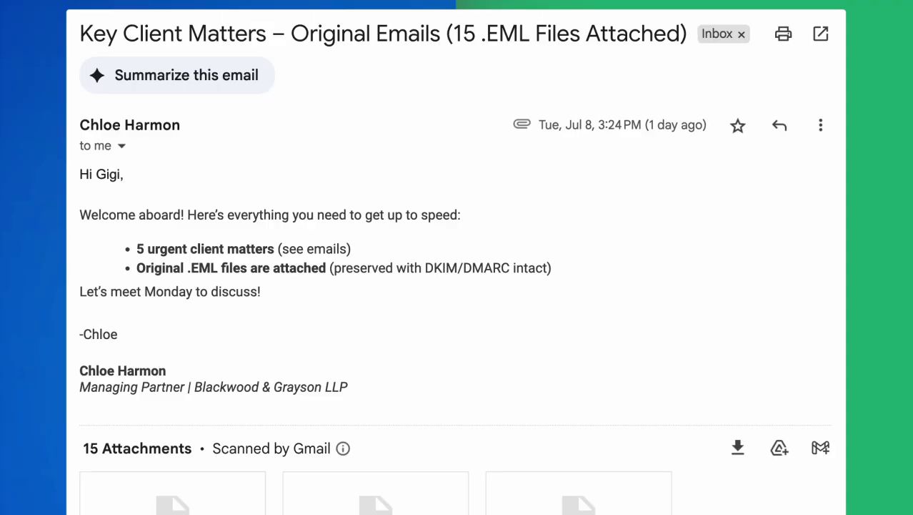
scroll("down", 3)
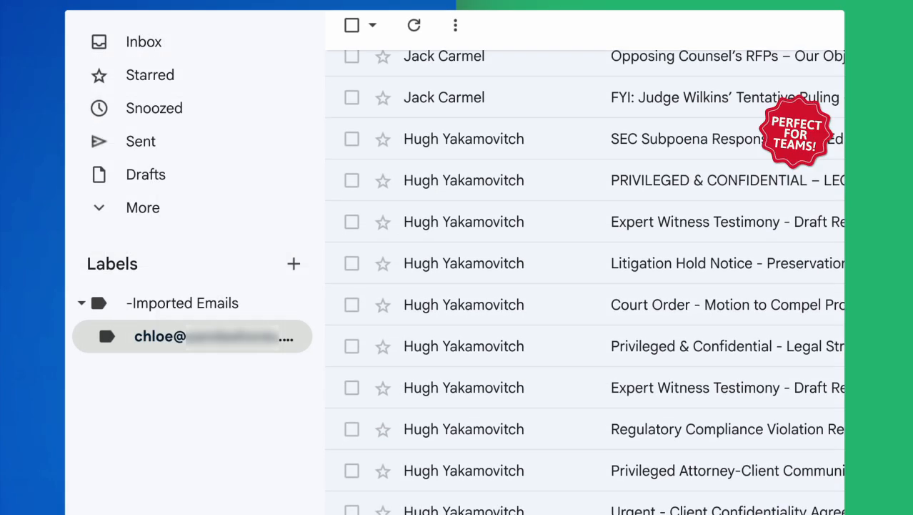
scroll("down", 3)
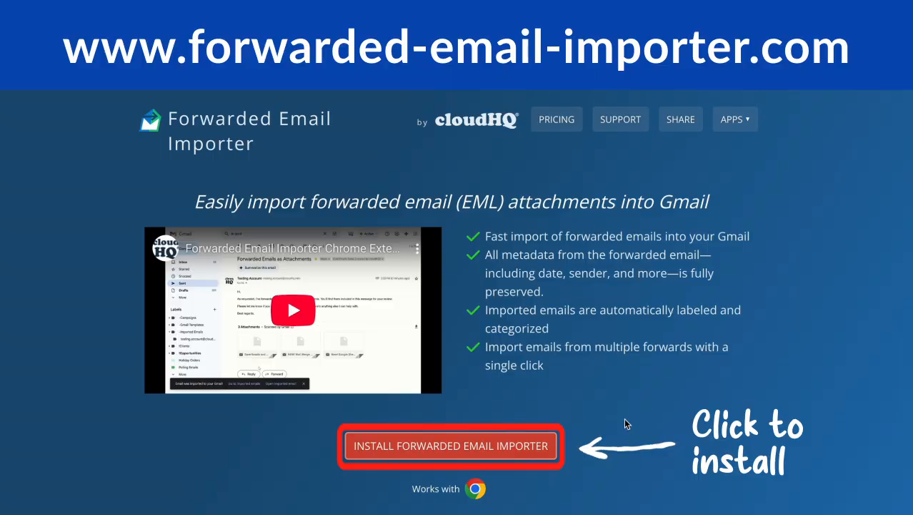
Go to the Forwarded Email Importer install page in the Chrome Web Store.
left_click(451, 446)
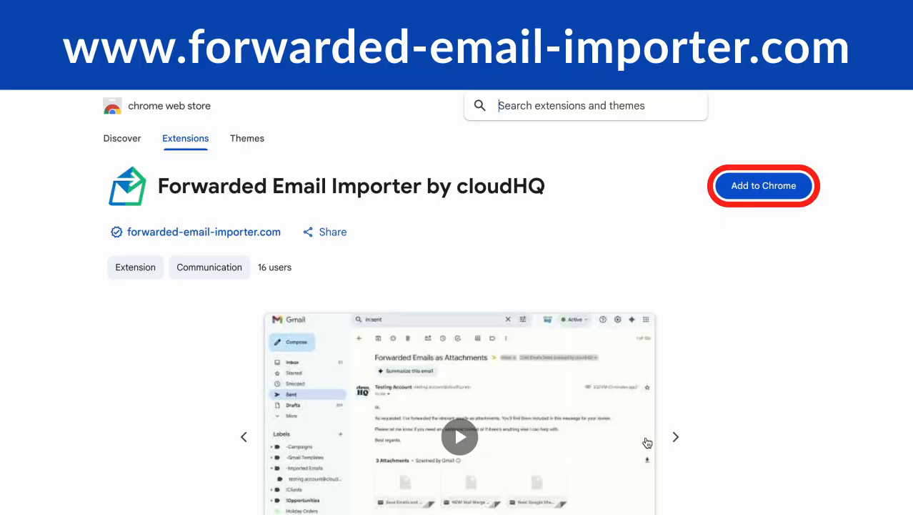